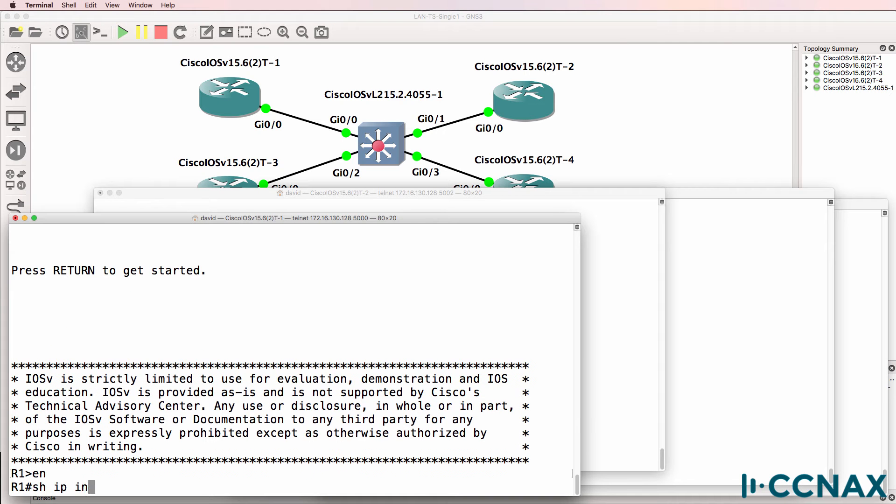
# - Confirm Gi0/0 is up on R1 (10.1.1.1) and R2 (10.1.1.2); R1's ping to 10.1.1.2 fails
pyautogui.write('t brief')
pyautogui.press('enter')
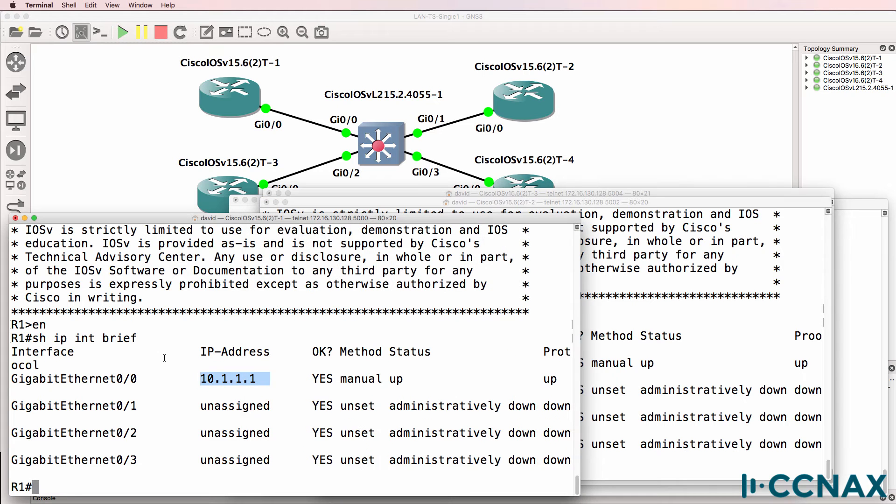
pyautogui.write('ping 10.1.1.2')
pyautogui.write('sh ip')
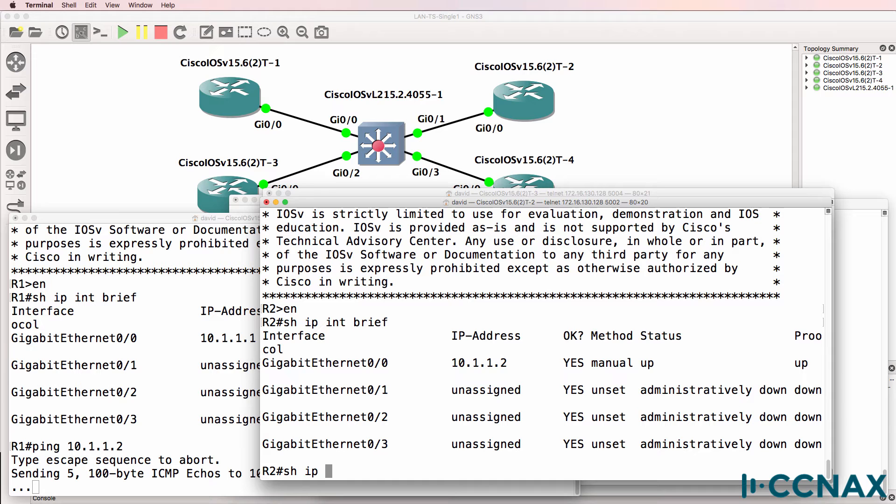
pyautogui.write('nt g0/0')
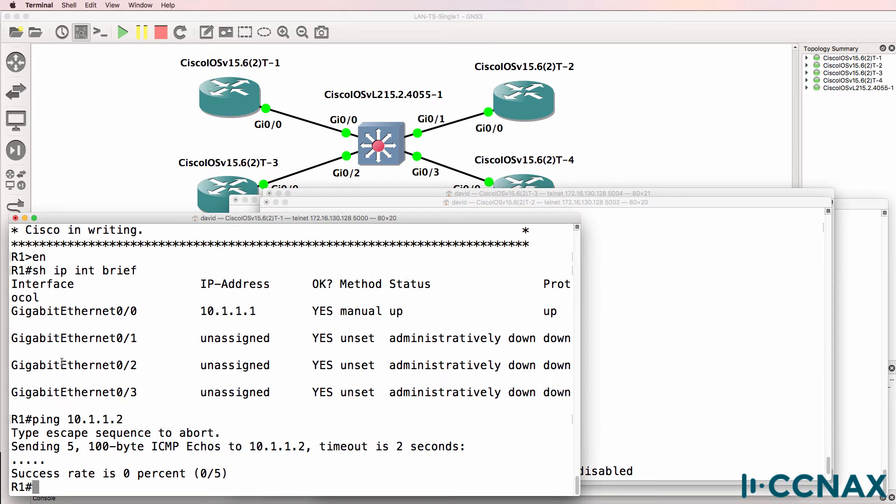
# - List R1's detailed interface settings: MTU 1500, no access lists, proxy ARP enabled
pyautogui.write('sh ip int brie')
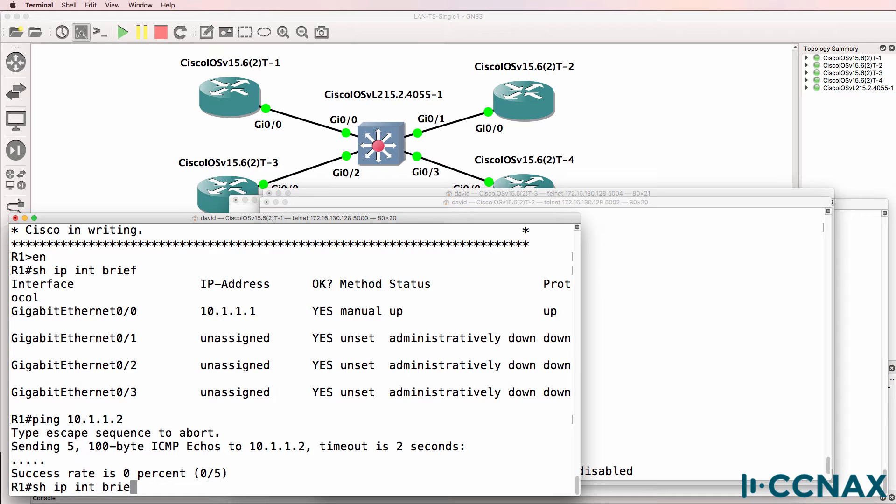
pyautogui.press('enter')
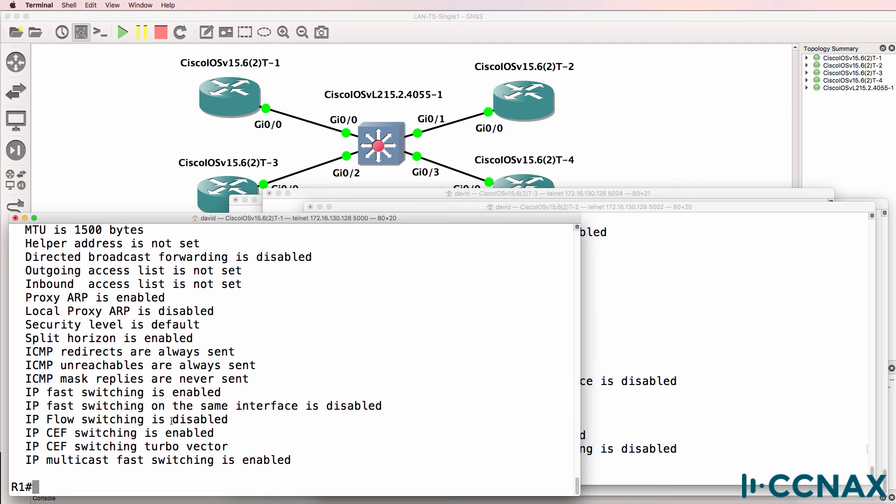
# - Turn on IP packet debugging and send a single ping from R1 to 10.1.1.2, which fails
pyautogui.write('debug ip o')
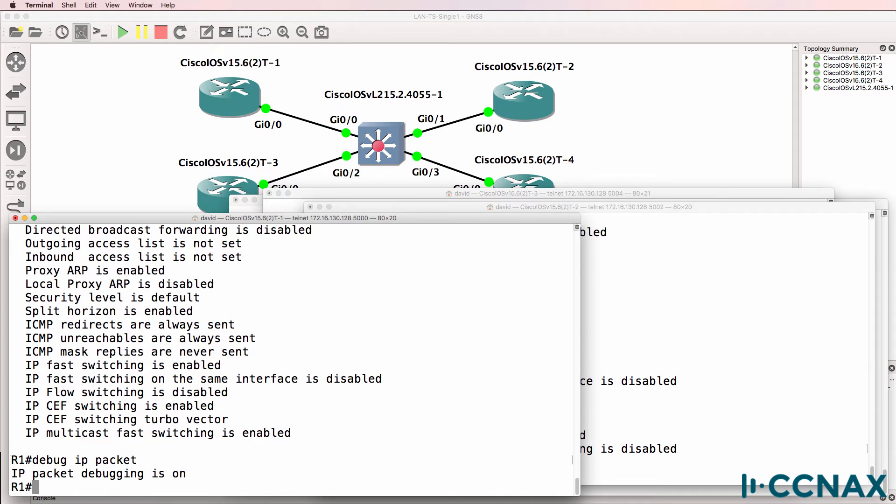
pyautogui.write('ping')
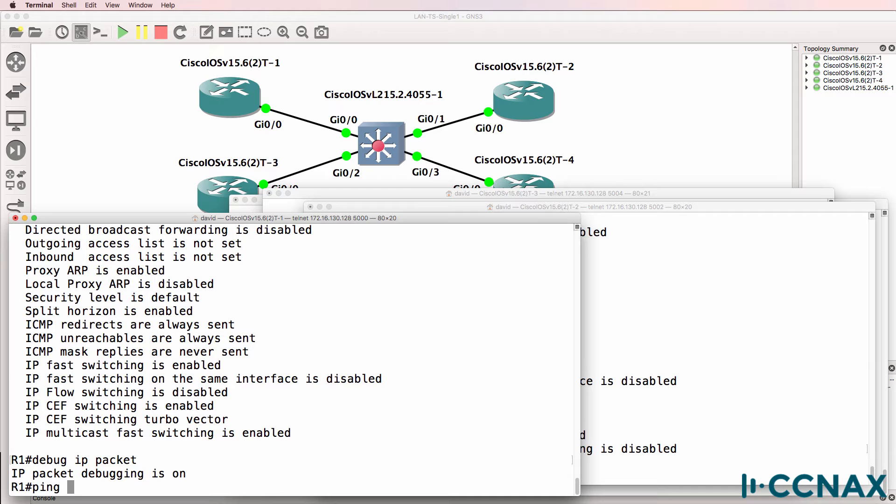
pyautogui.write('10.1.1.2')
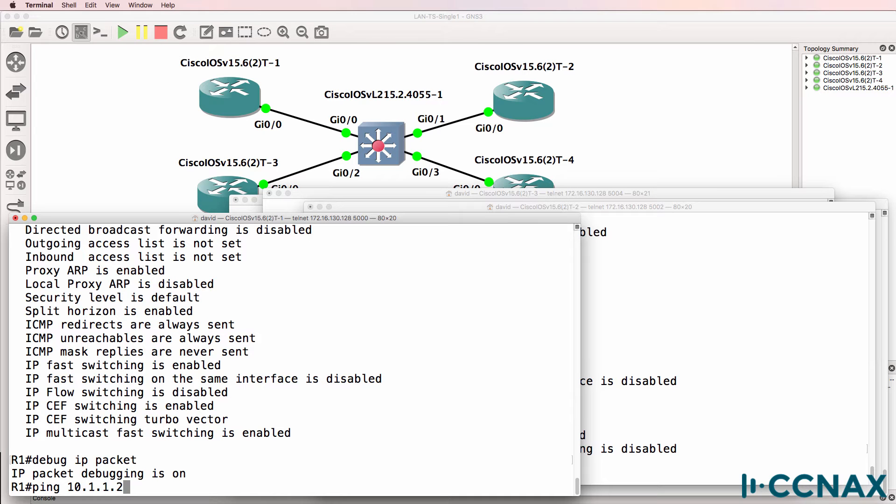
pyautogui.press('Return')
pyautogui.write('de')
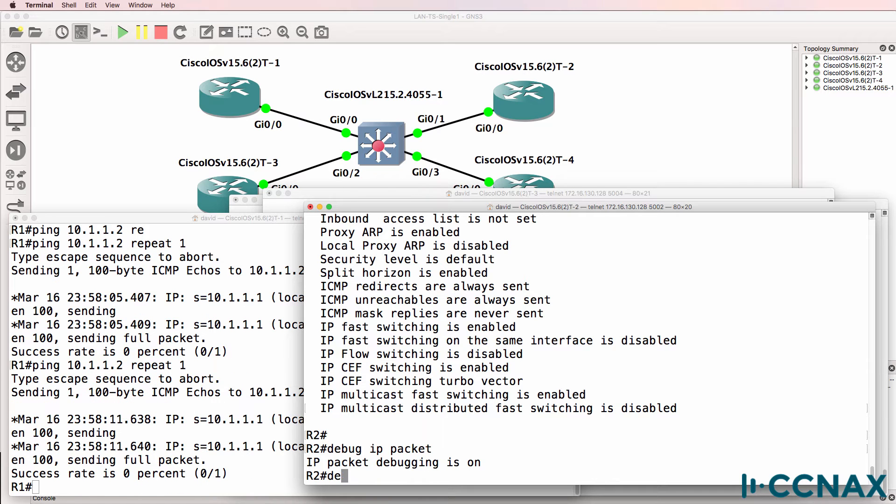
# - Start a Wireshark packet capture on the switch-to-R2 link
pyautogui.rightClick(452, 117)
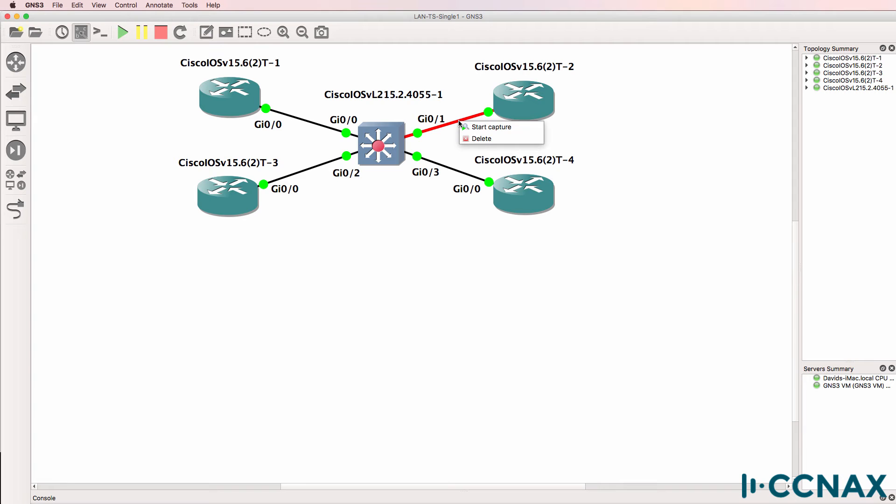
pyautogui.click(490, 127)
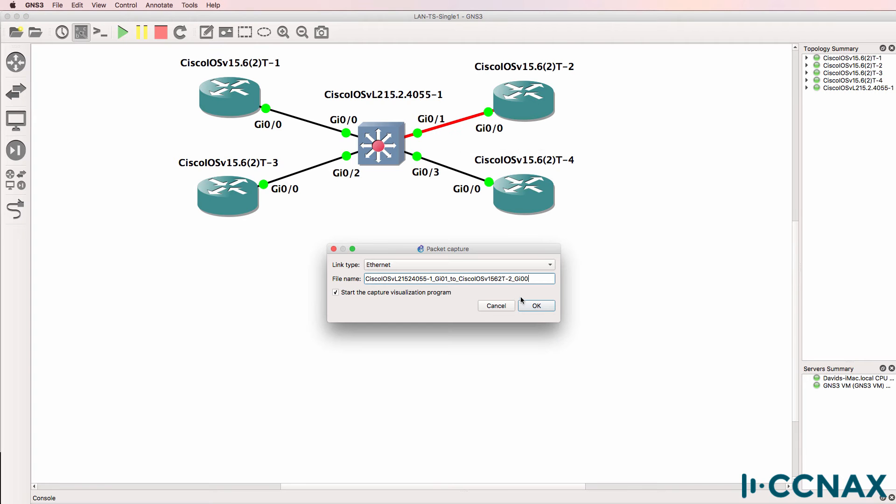
pyautogui.click(535, 305)
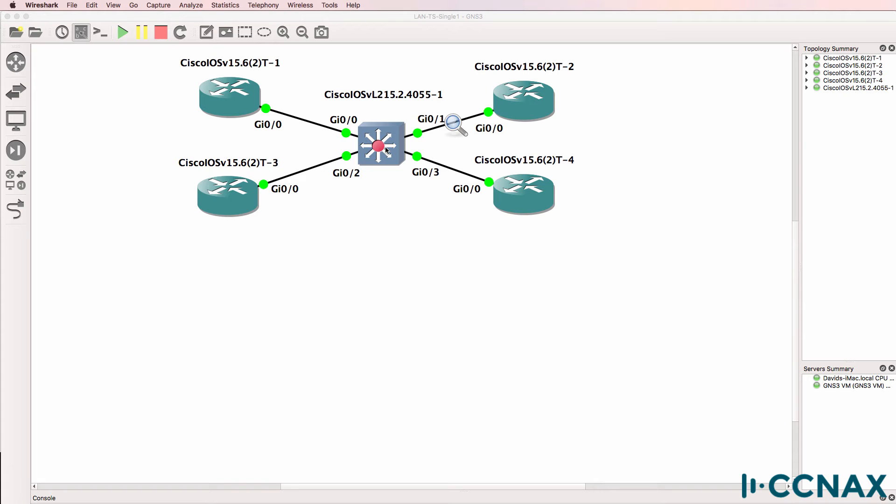
pyautogui.moveTo(385, 150)
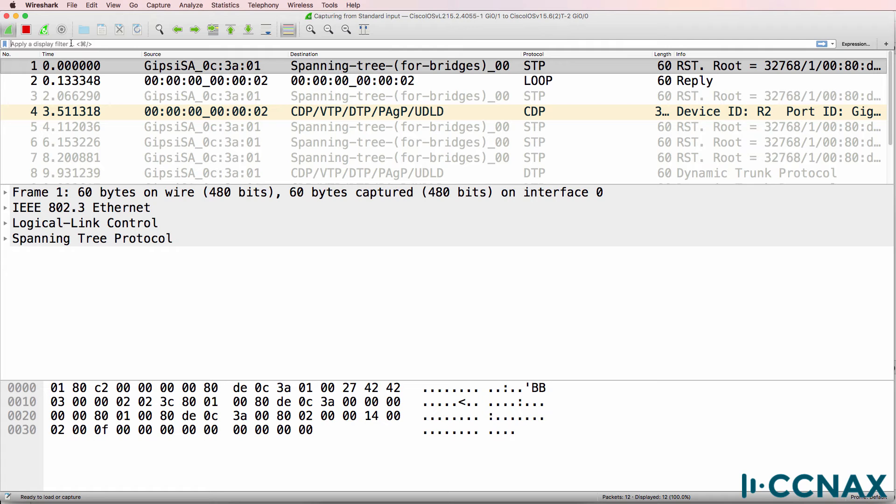
# - Filter the capture for icmp, find none, inspect a loopback frame, and stop capturing
pyautogui.write('icmp')
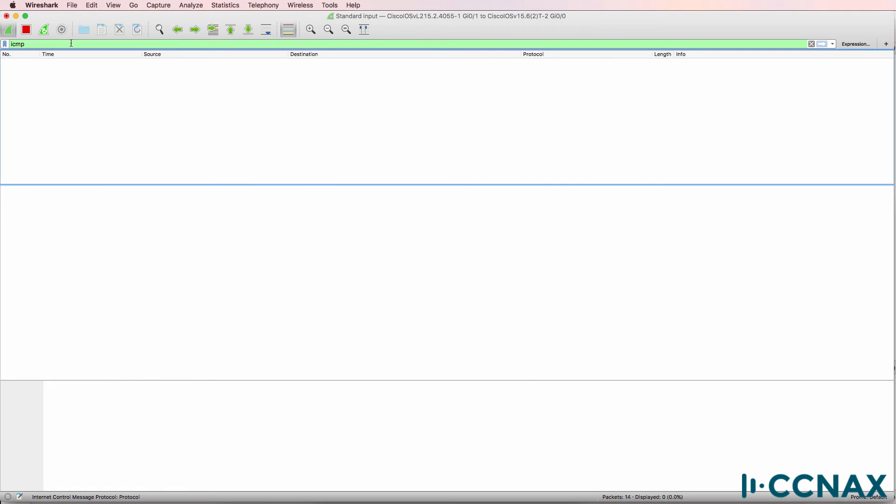
pyautogui.click(812, 43)
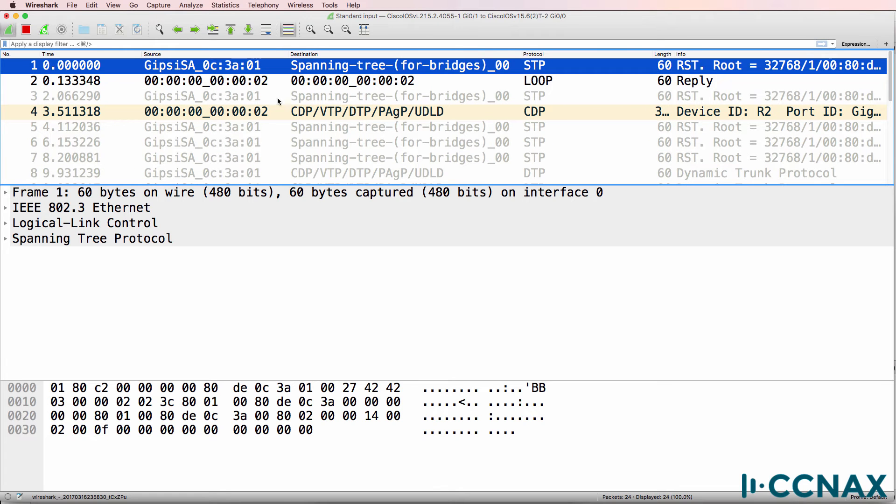
pyautogui.click(229, 80)
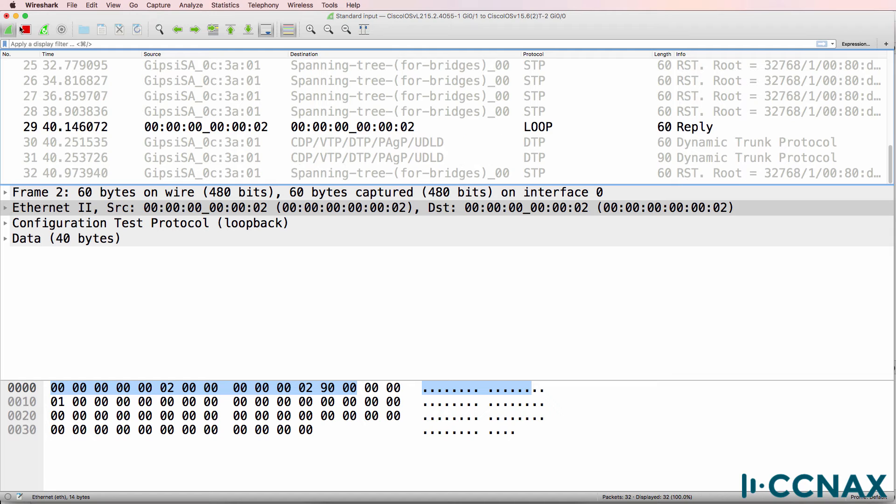
pyautogui.click(6, 15)
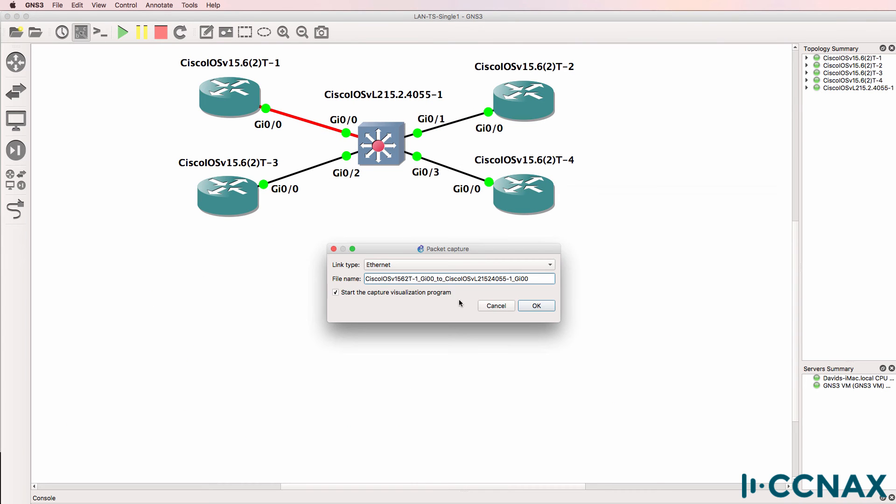
# - Capture the R1-switch link and inspect the echo request's MACs, 00:00:00:00:00:01 to 00:00:00:00:00:02
pyautogui.click(536, 305)
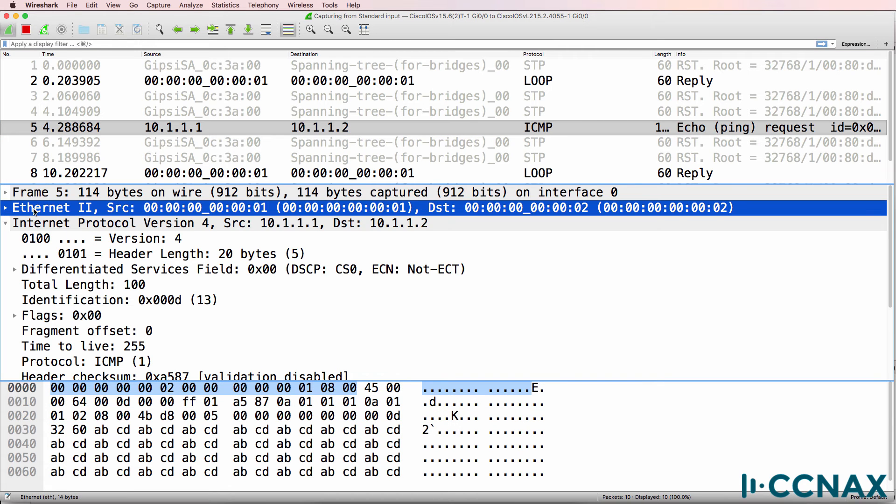
pyautogui.click(5, 207)
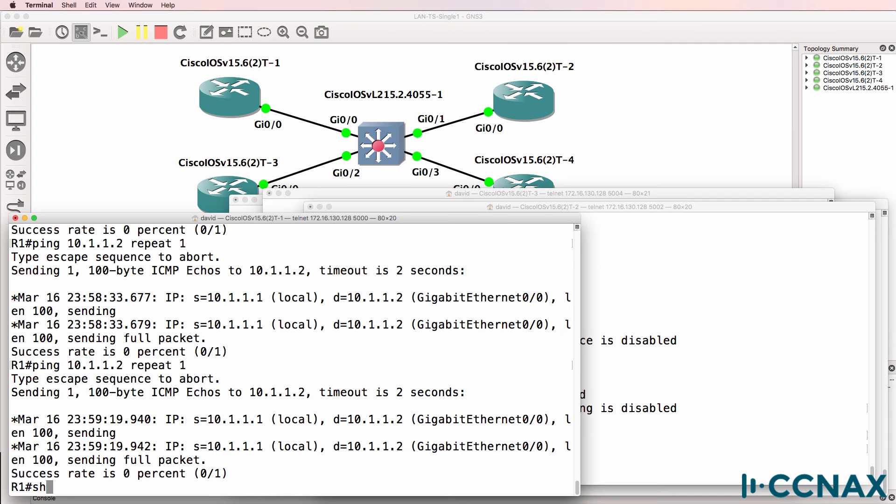
# - Show Gi0/0 details and running config to compare configured MAC 0000.0000.0001 against burned-in addresses
pyautogui.write('int g0/0')
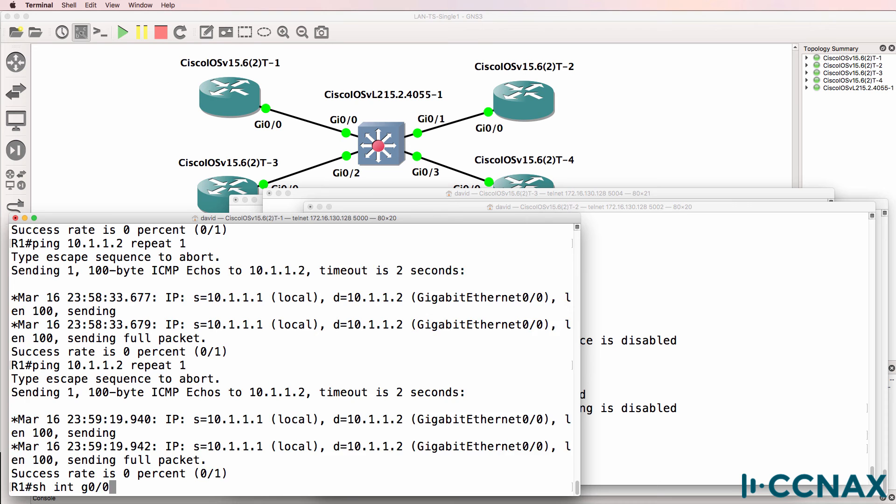
pyautogui.press('enter')
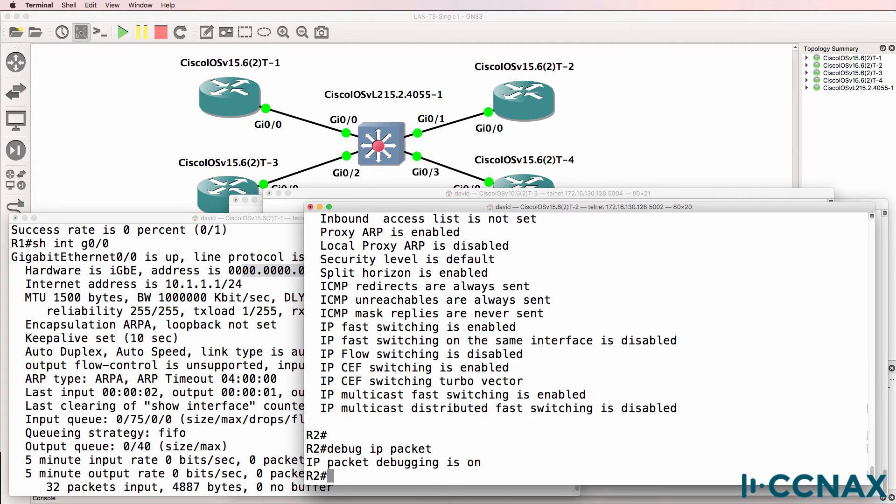
pyautogui.write('sh ru')
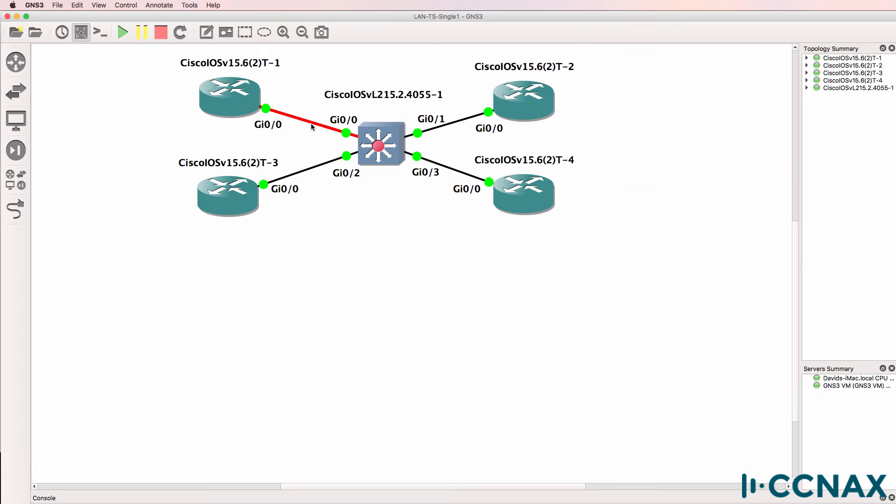
pyautogui.moveTo(522, 102)
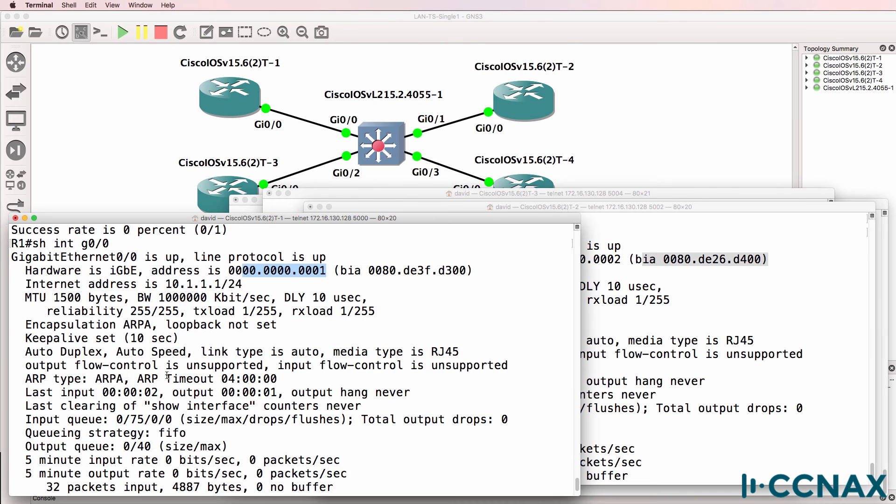
# - Ping broadcast 10.1.1.255 from R1 with ICMP debugging, getting replies from 10.1.1.2, then retry 10.1.1.2
pyautogui.write('ping 10')
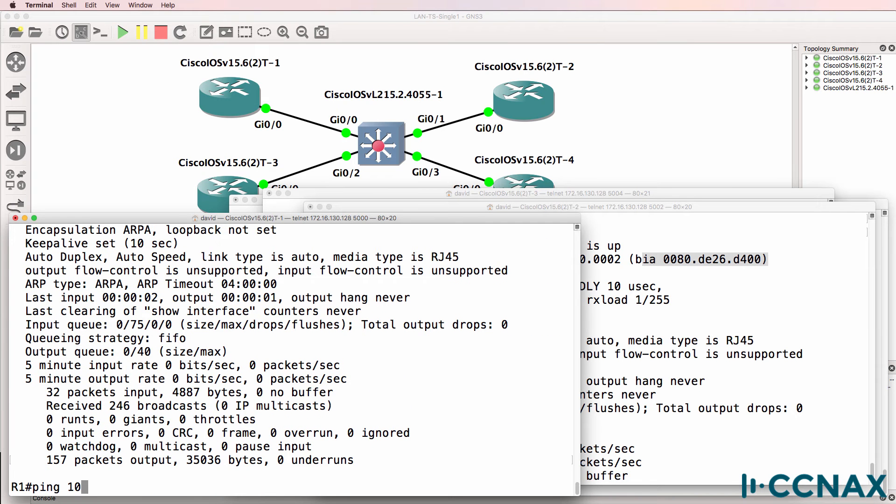
pyautogui.write('.1.1.255')
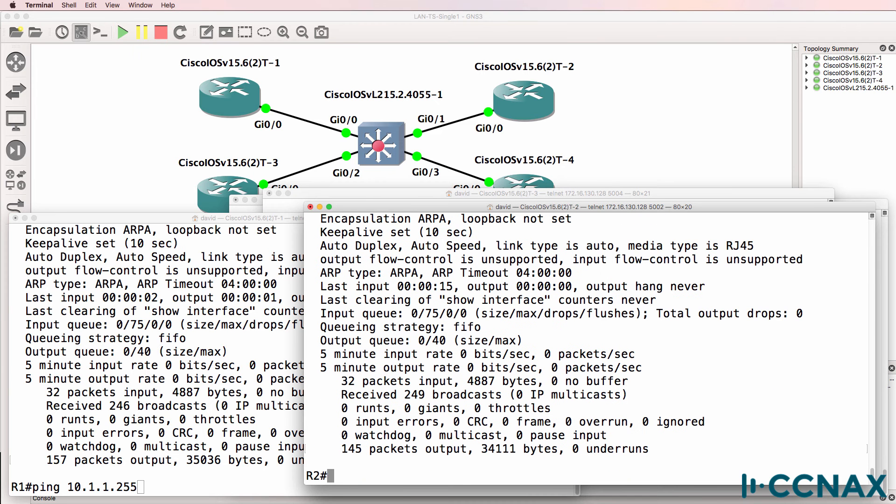
pyautogui.write('debug ip i')
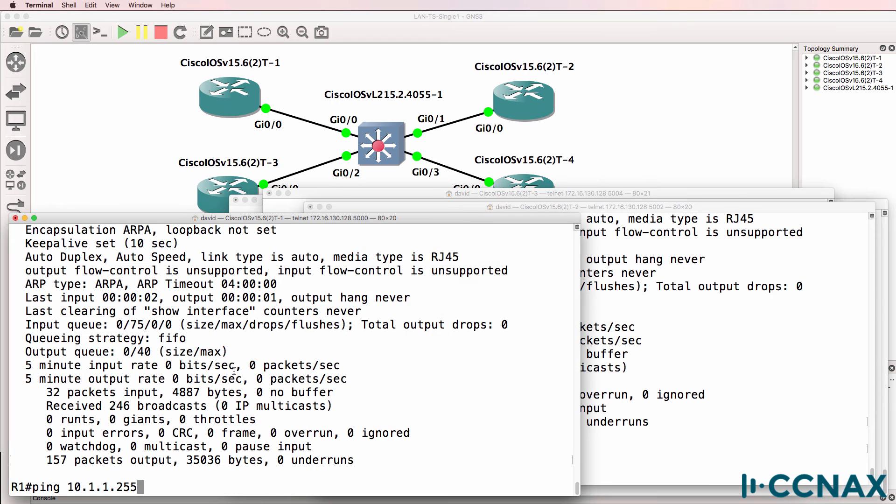
pyautogui.press('Return')
pyautogui.write('ping 10.1.1.255')
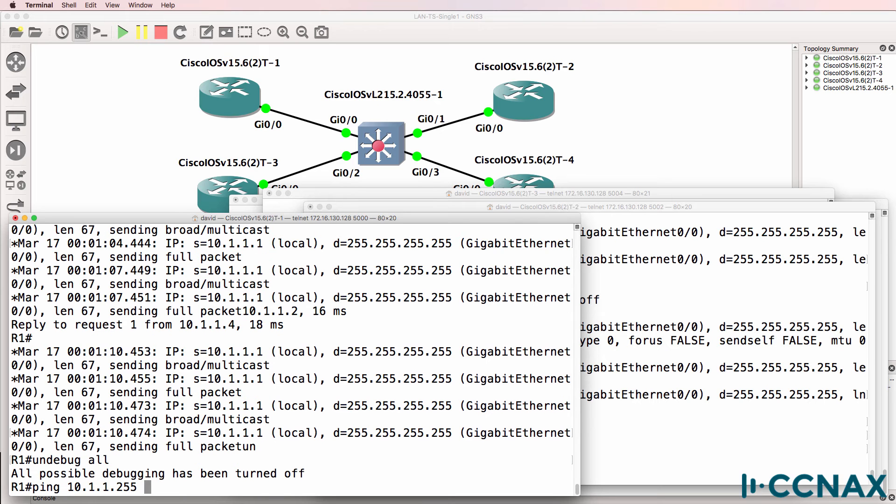
pyautogui.write('repeat 1')
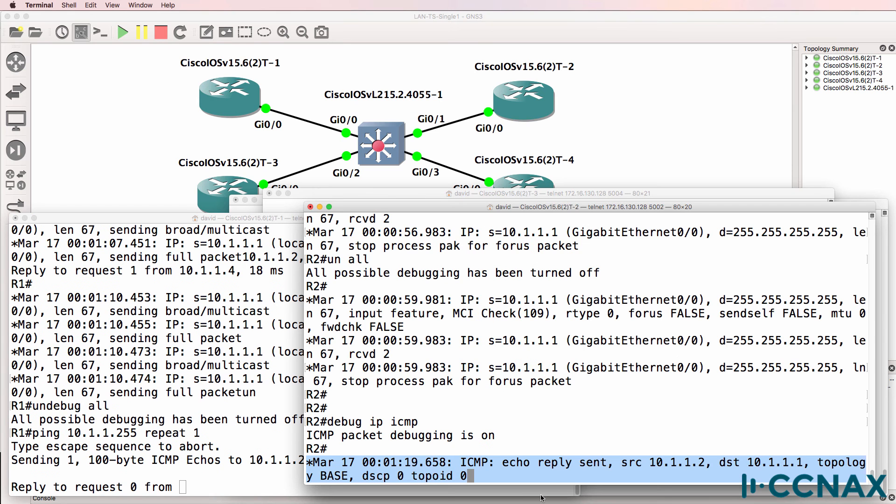
pyautogui.moveTo(107, 401)
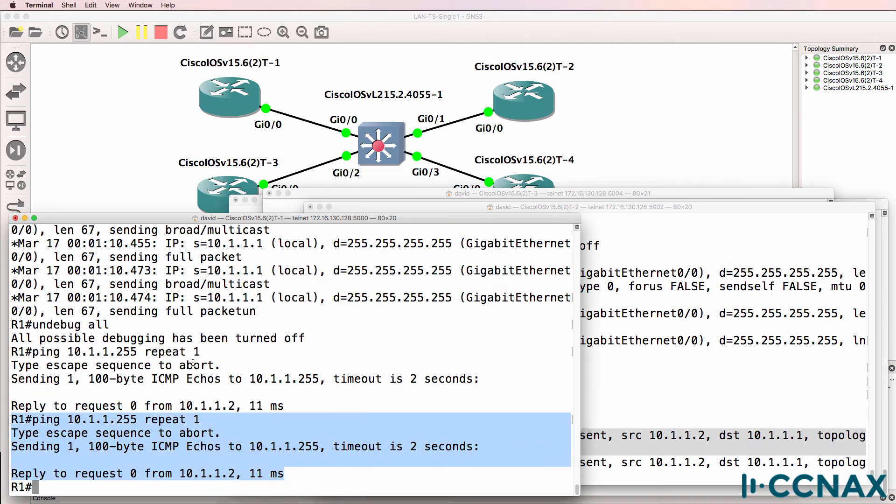
pyautogui.write('ping 10..1.1.2')
pyautogui.write('en')
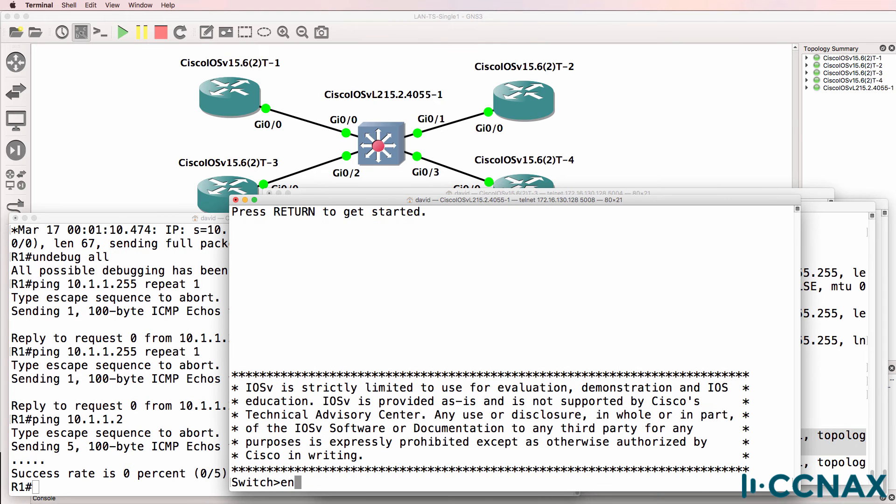
# - Spot static MAC 0000.0000.0002 on switch ports Gi0/2 and Gi0/3, matching R2's Gi0/0 MAC
pyautogui.write('sh mac address-table')
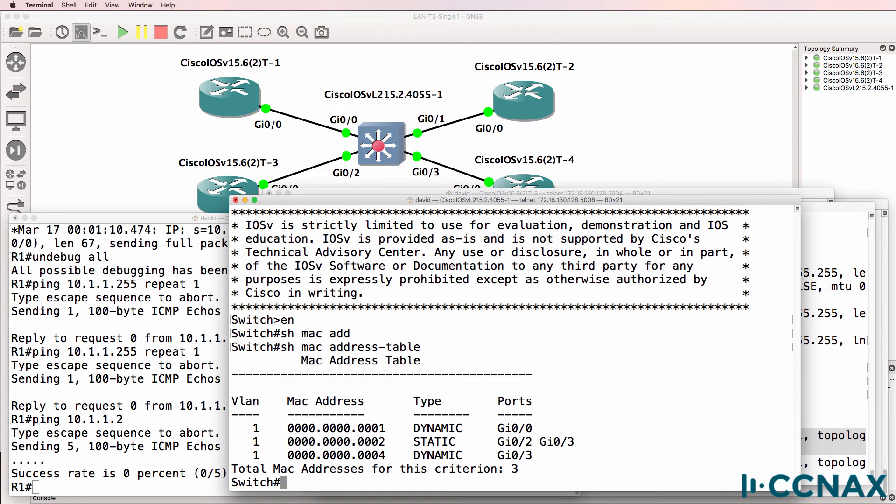
pyautogui.moveTo(252, 441); pyautogui.dragTo(578, 441)
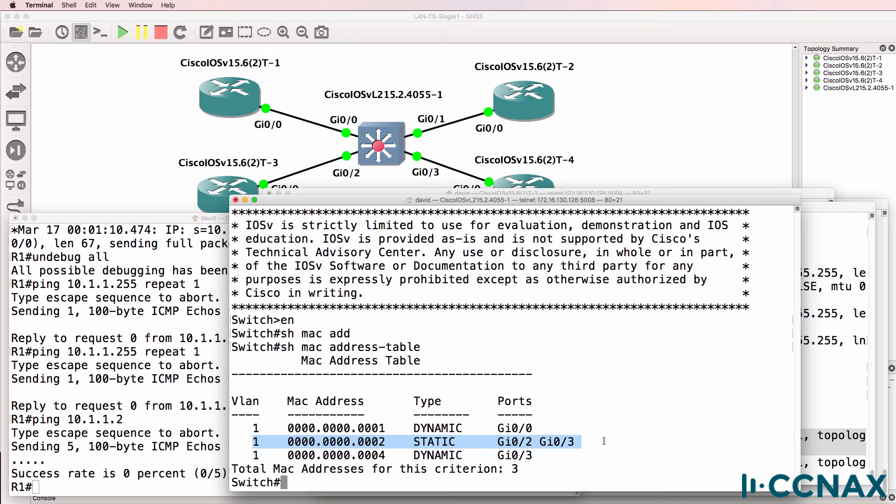
pyautogui.moveTo(552, 105)
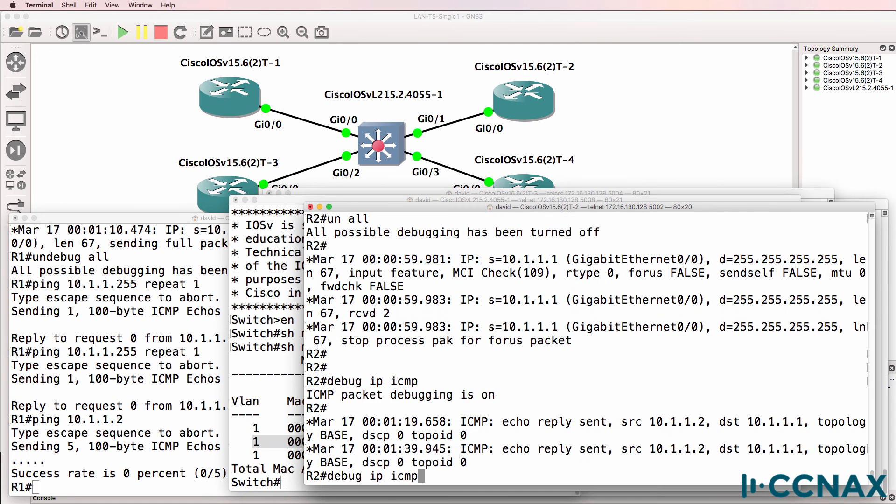
pyautogui.write('sh int g0/0')
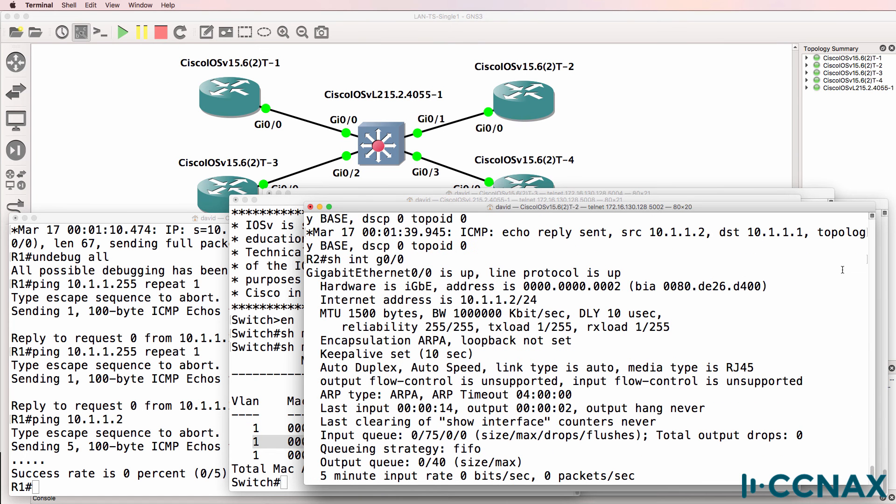
pyautogui.moveTo(519, 286)
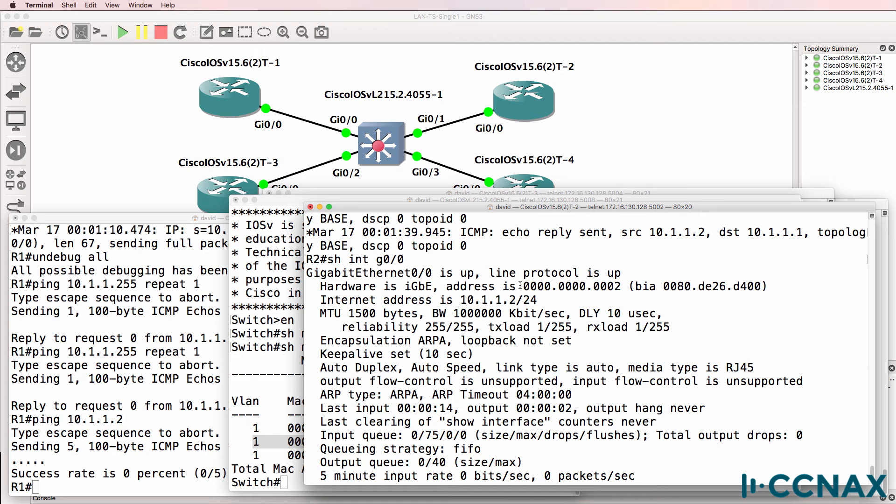
pyautogui.doubleClick(572, 286)
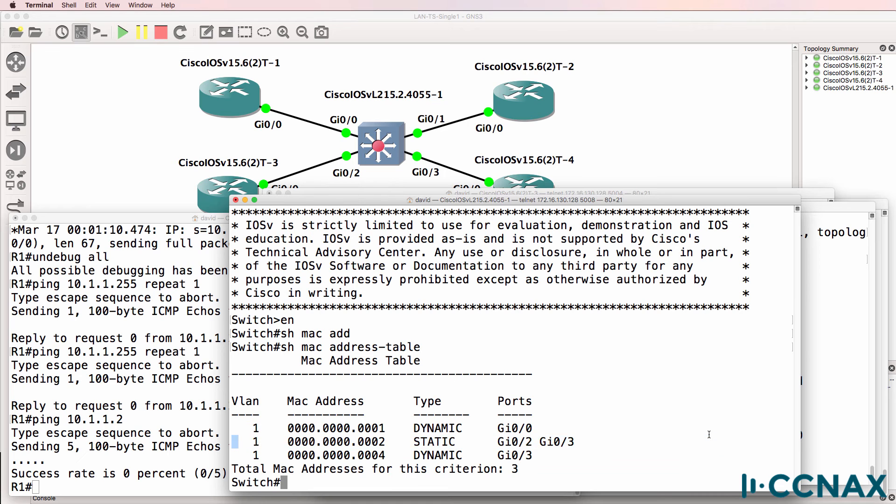
# - Filter the switch running config with 'sh ru | i mac' to find the static MAC lines
pyautogui.write('sh ru')
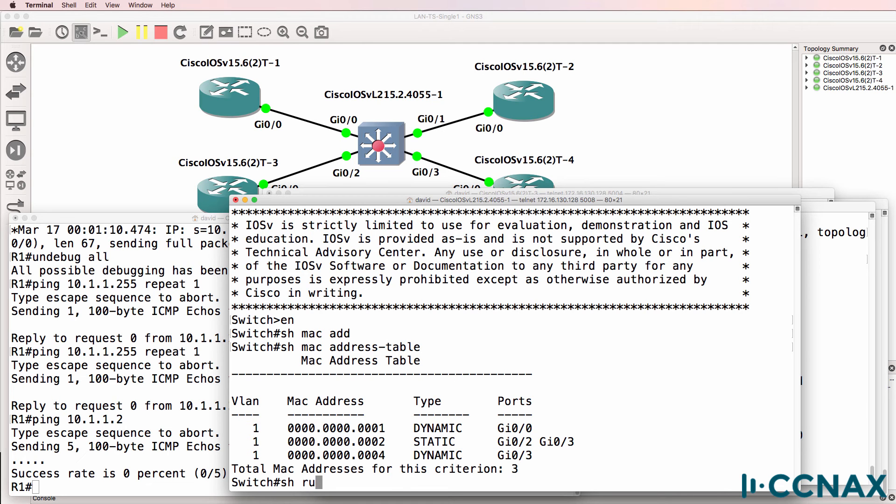
pyautogui.write('|')
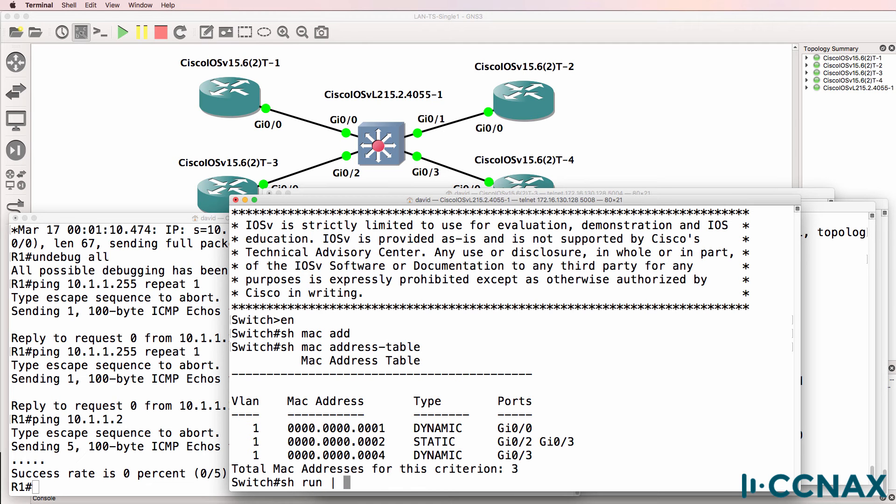
pyautogui.write('i mac')
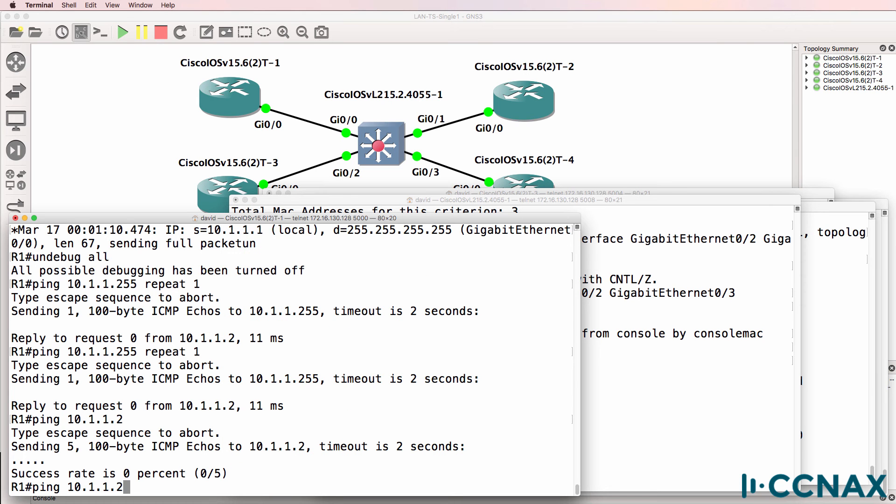
# - Rerun R1's ping to 10.1.1.2, now succeeding at 100 percent
pyautogui.press('enter')
pyautogui.write('ping 10.1.1.3')
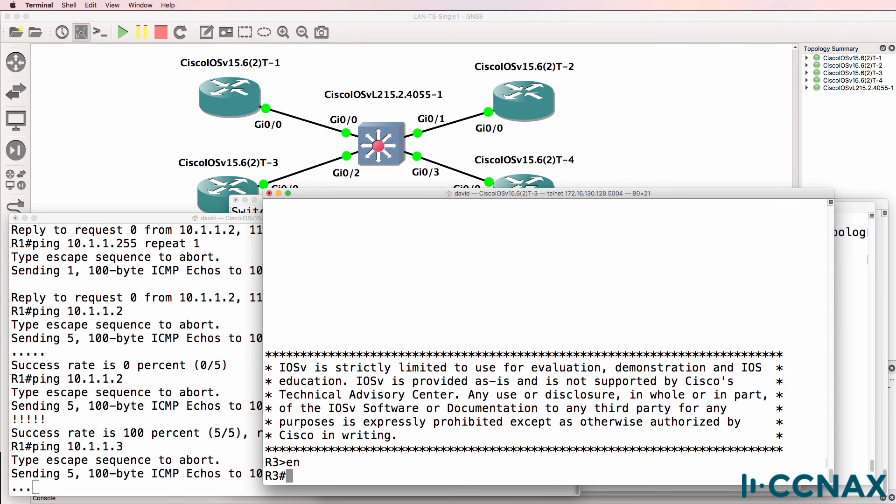
# - Confirm R3's Gi0/0 is up at 10.1.1.3/24, then start enabling ICMP debugging
pyautogui.write('sh ip int g0/0')
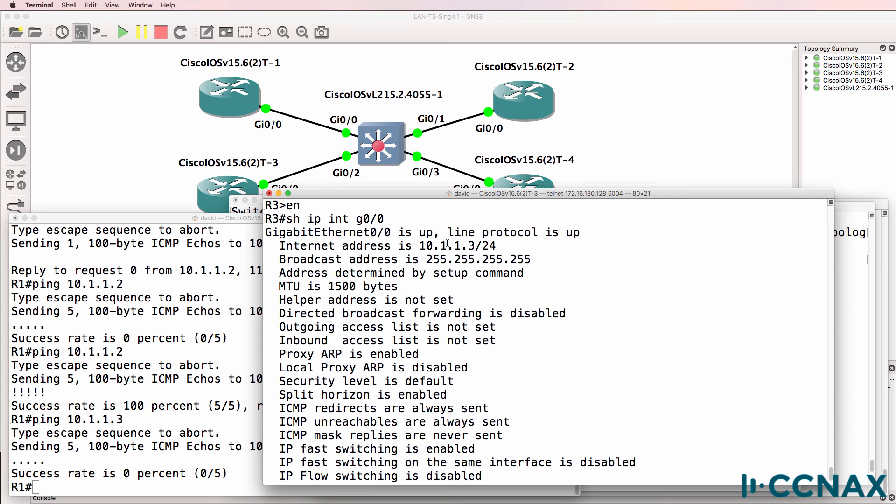
pyautogui.press('space')
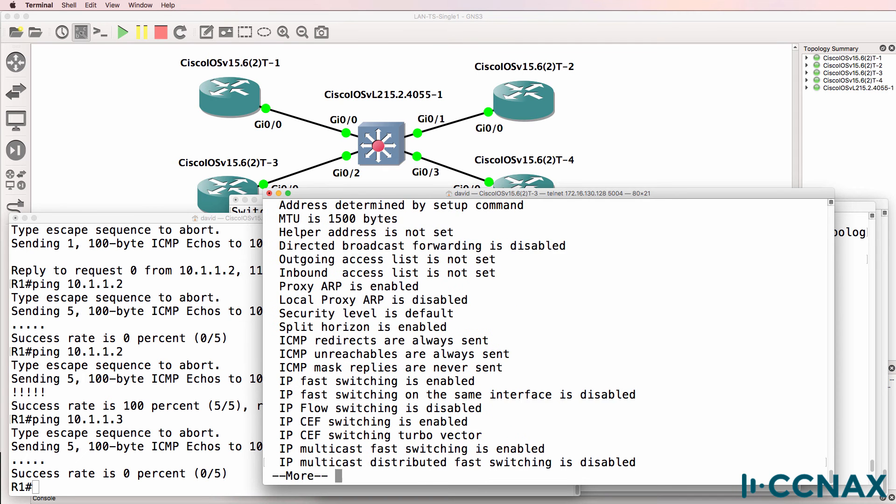
pyautogui.write('debug ip icm')
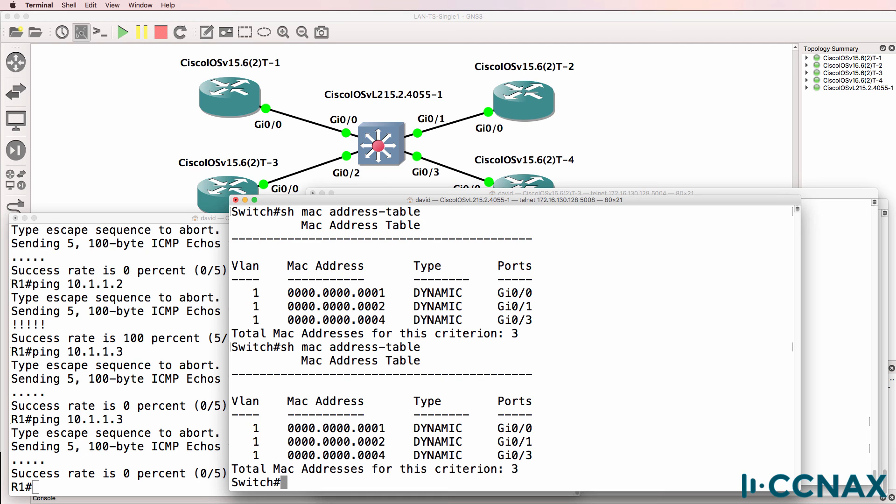
pyautogui.moveTo(853, 319)
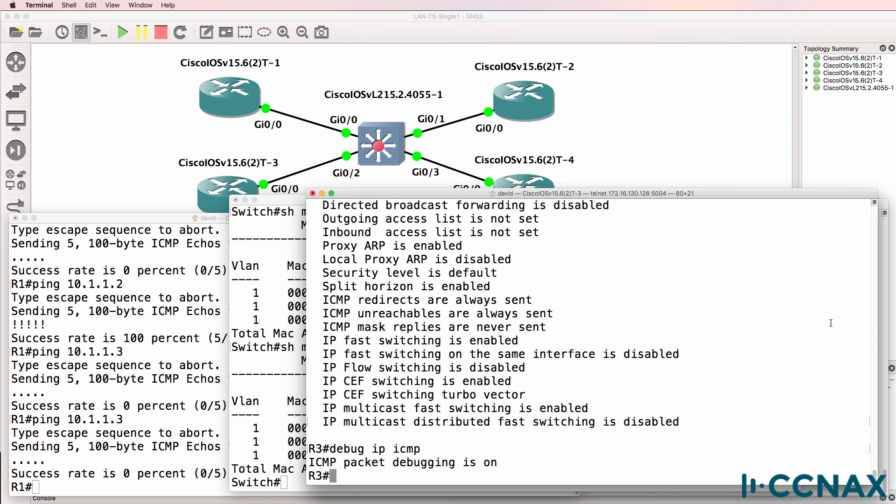
# - Ping 10.1.1.3 from R1 again with R3's ICMP debugging on
pyautogui.write('pi')
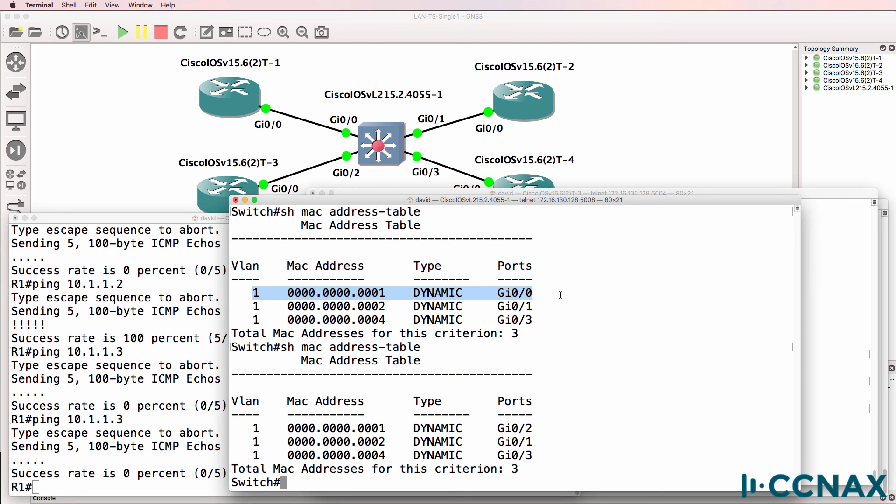
pyautogui.moveTo(318, 99)
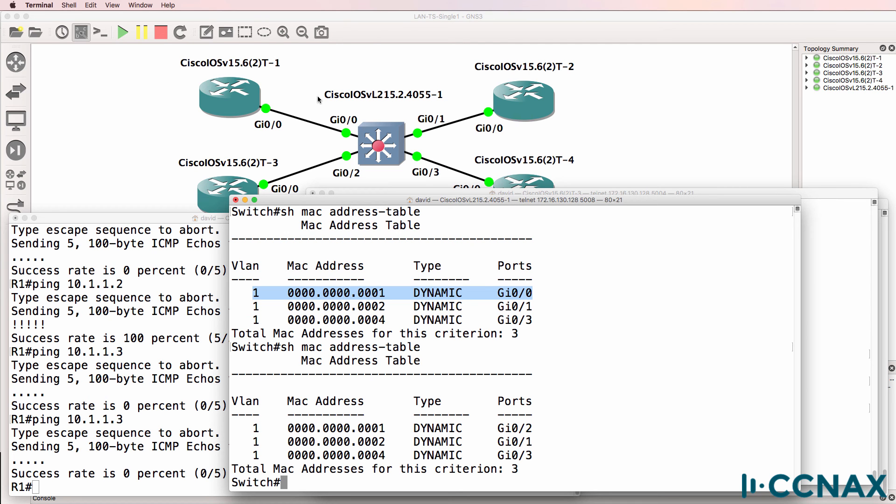
pyautogui.moveTo(326, 132)
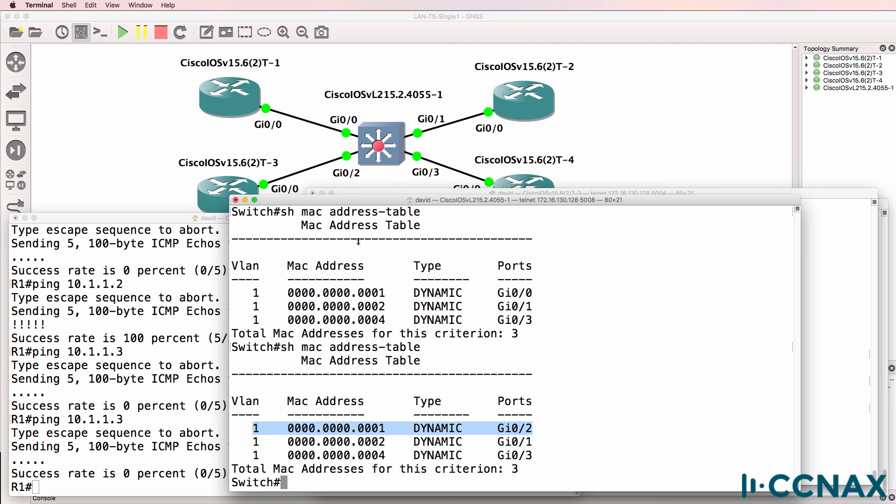
pyautogui.moveTo(323, 168)
pyautogui.write('ping 10.1.1.3')
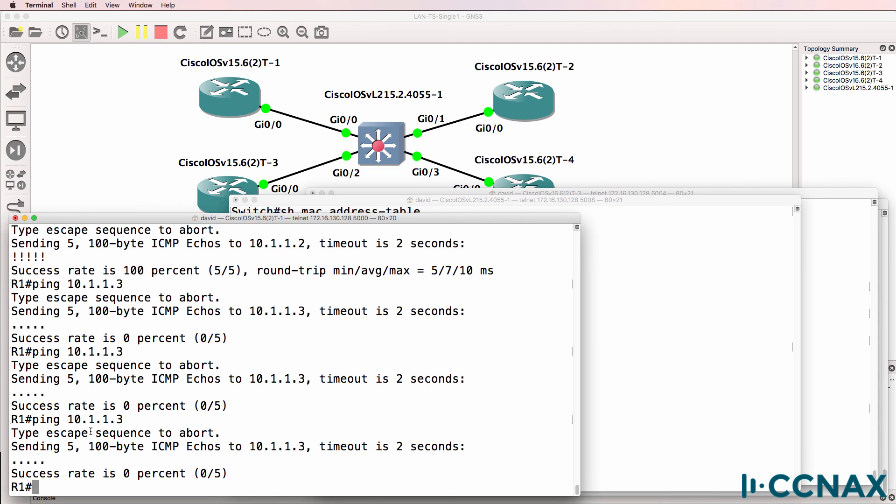
# - Compare Gi0/0 MACs on R1 and R3, both showing 0000.0000.0001
pyautogui.write('sh in g0/0')
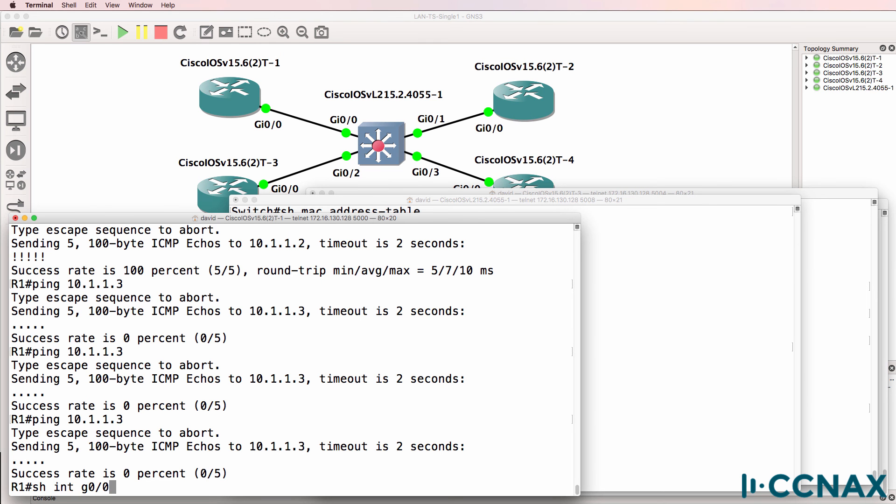
pyautogui.press('Return')
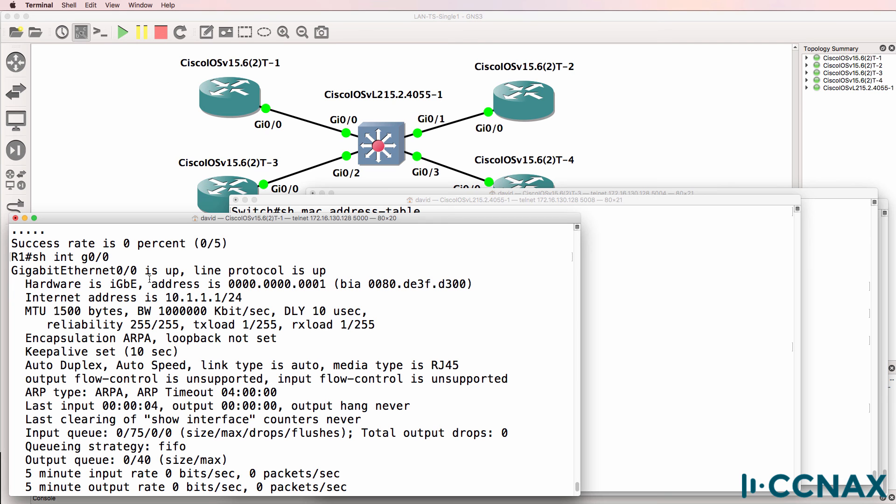
pyautogui.moveTo(224, 284); pyautogui.dragTo(354, 285)
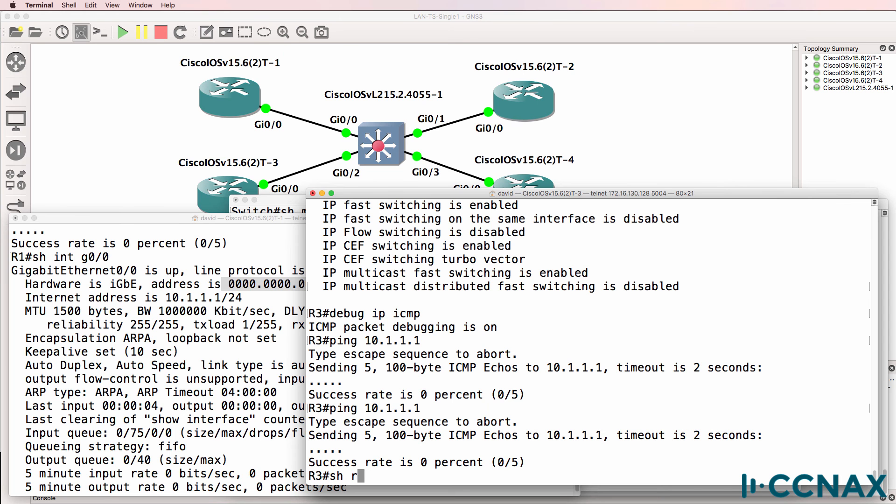
pyautogui.write('int g0')
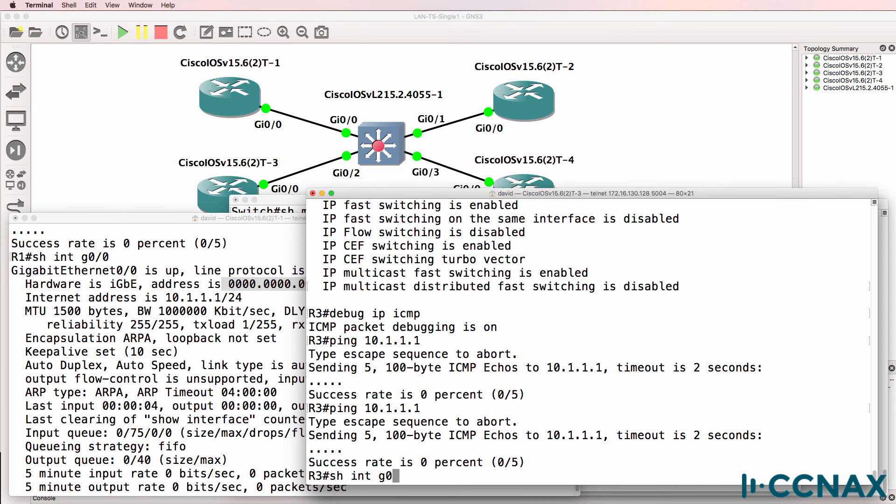
pyautogui.write('/0')
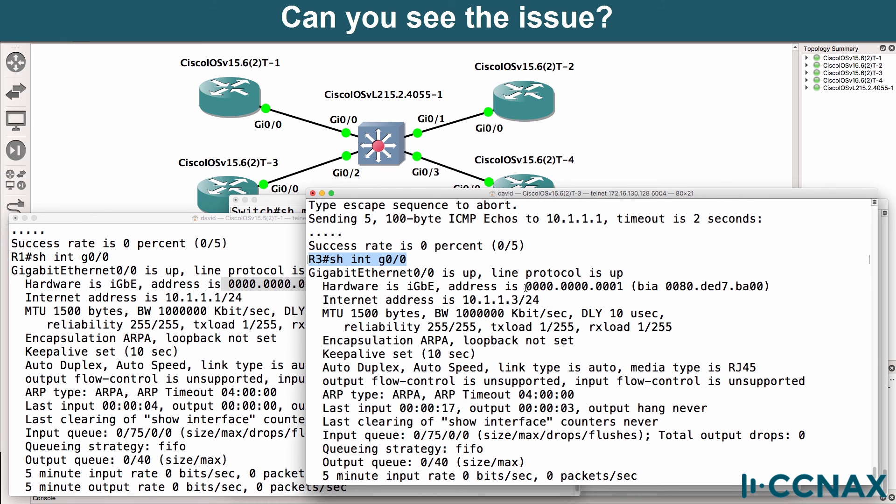
pyautogui.click(228, 218)
pyautogui.write('int g0')
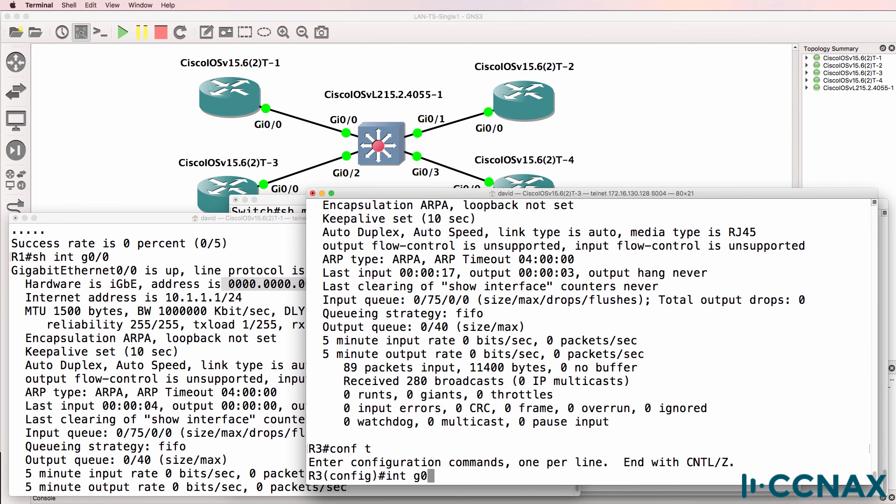
# - Set R3's Gi0/0 MAC address to 0000.0000.0003
pyautogui.press('Return')
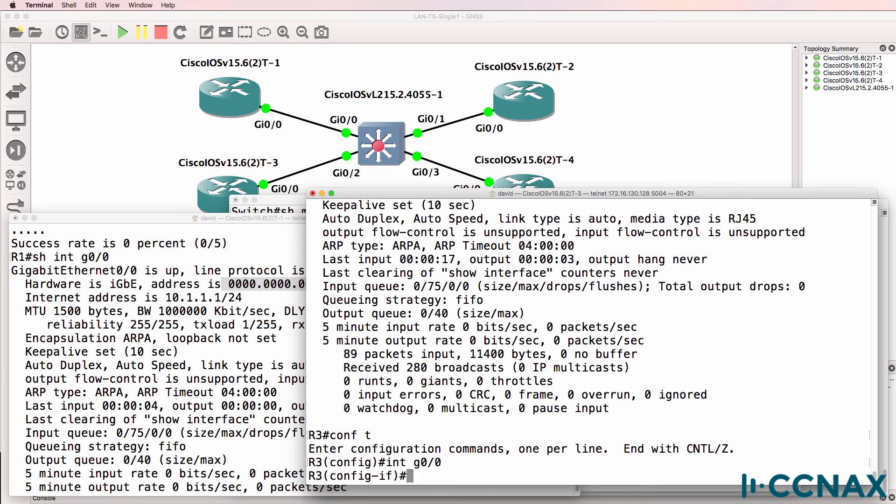
pyautogui.write('mac-address 000')
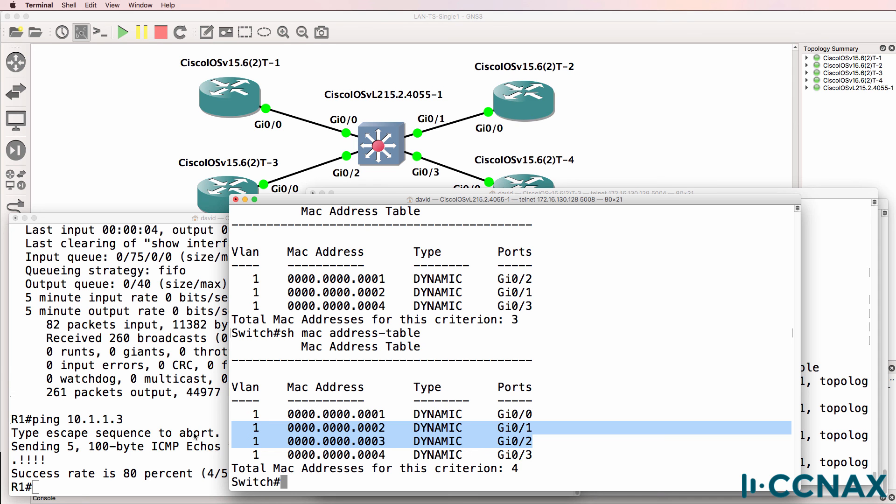
pyautogui.moveTo(417, 79)
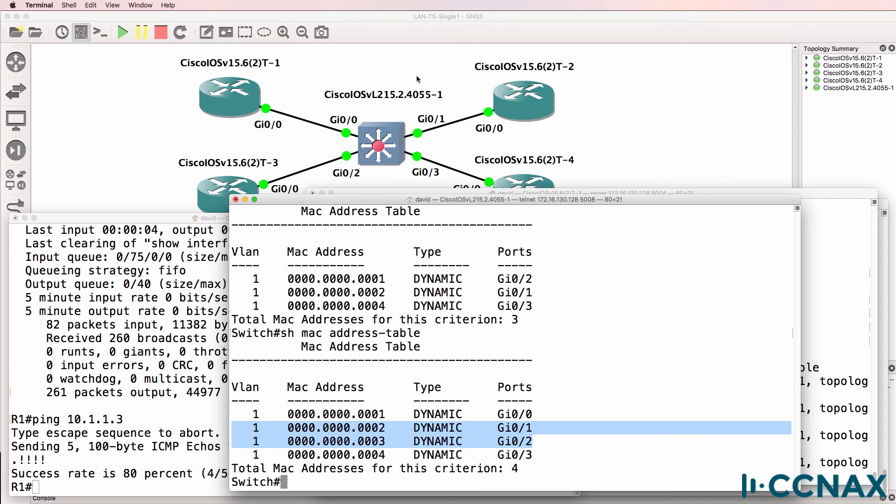